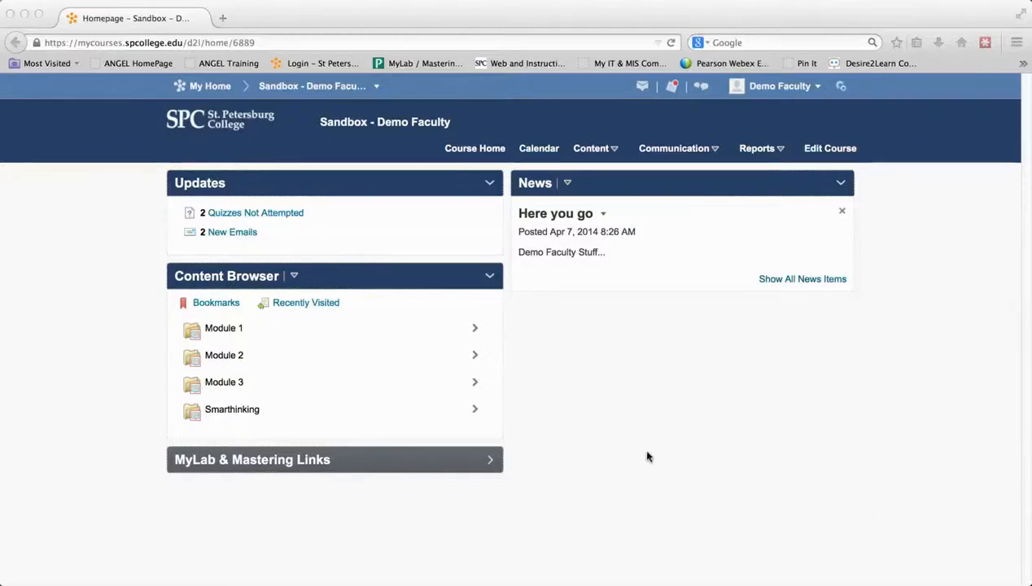
mouse_move(644, 437)
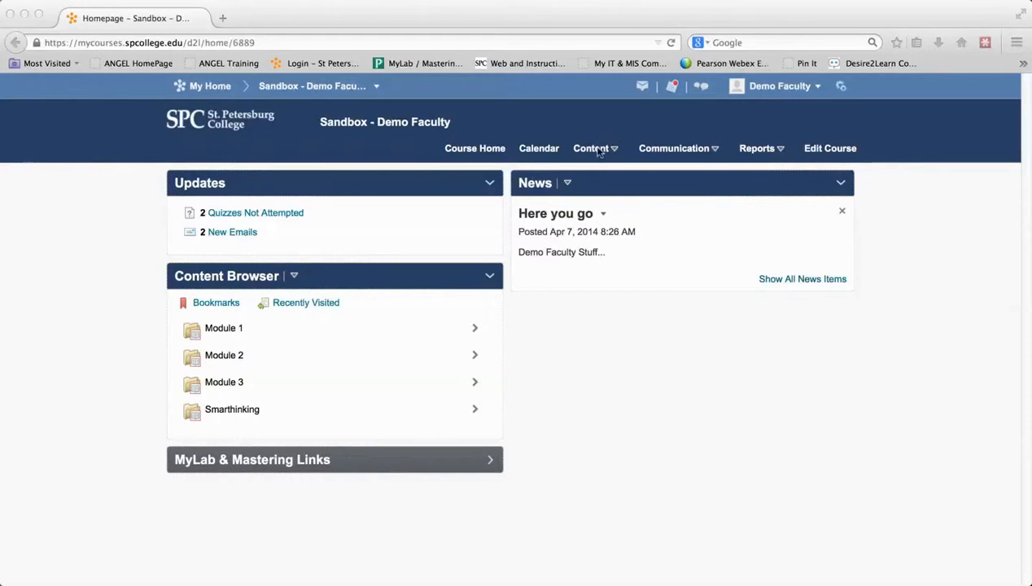
- Go to the course's Dropbox folders list from the Content menu
left_click(592, 148)
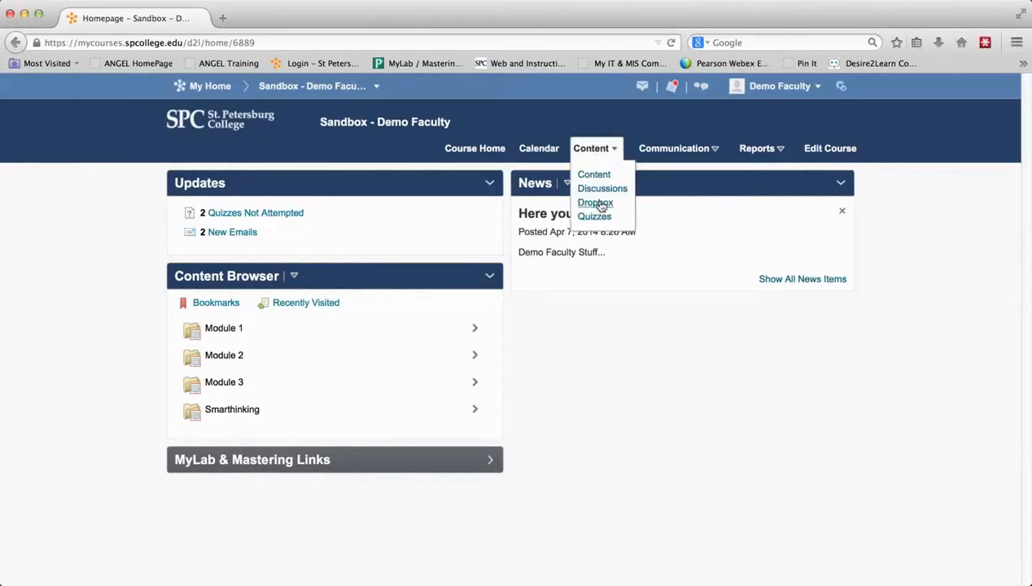
left_click(596, 202)
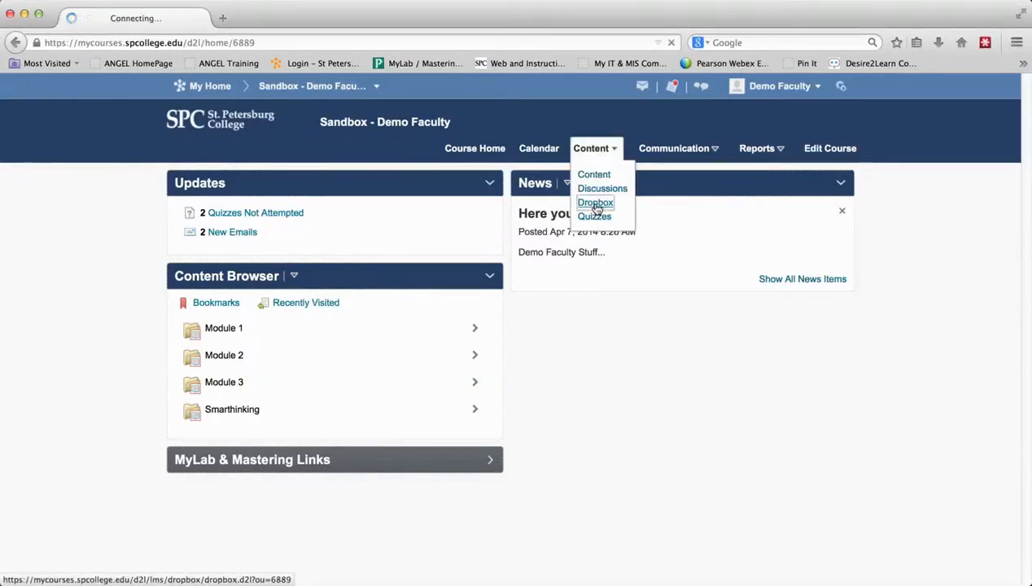
left_click(596, 202)
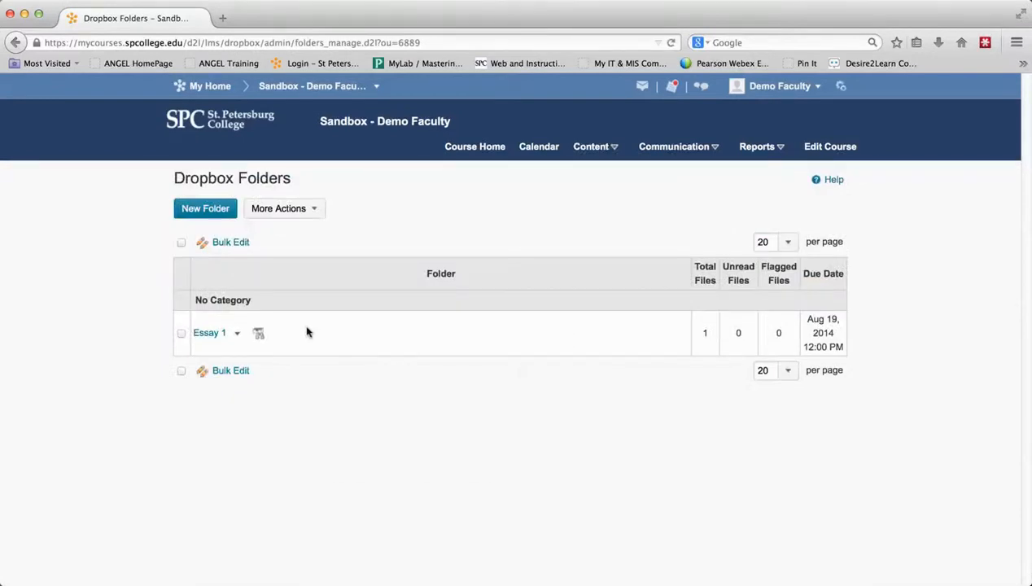
mouse_move(283, 322)
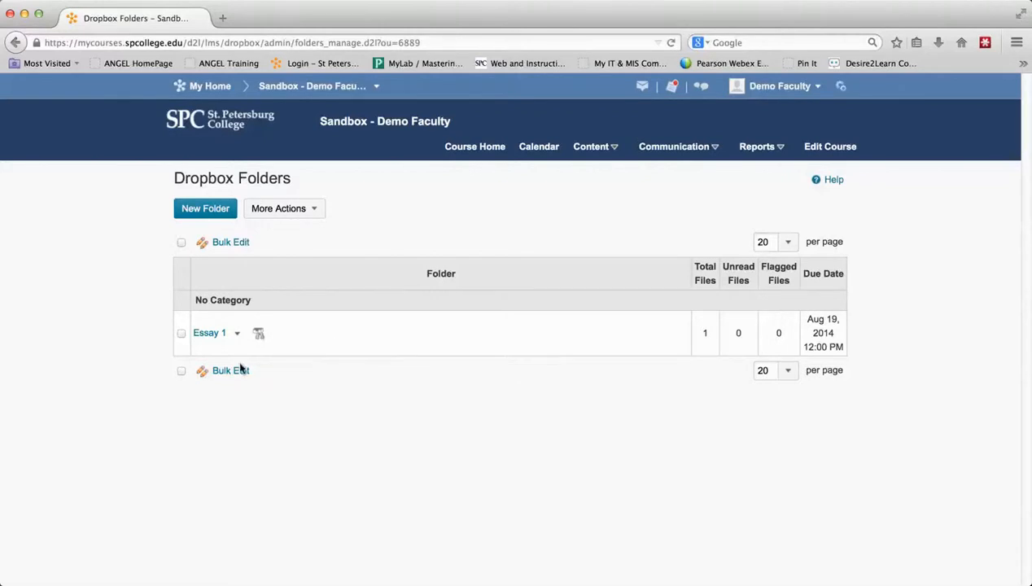
- Begin editing the Essay 1 dropbox folder from its options menu
left_click(238, 332)
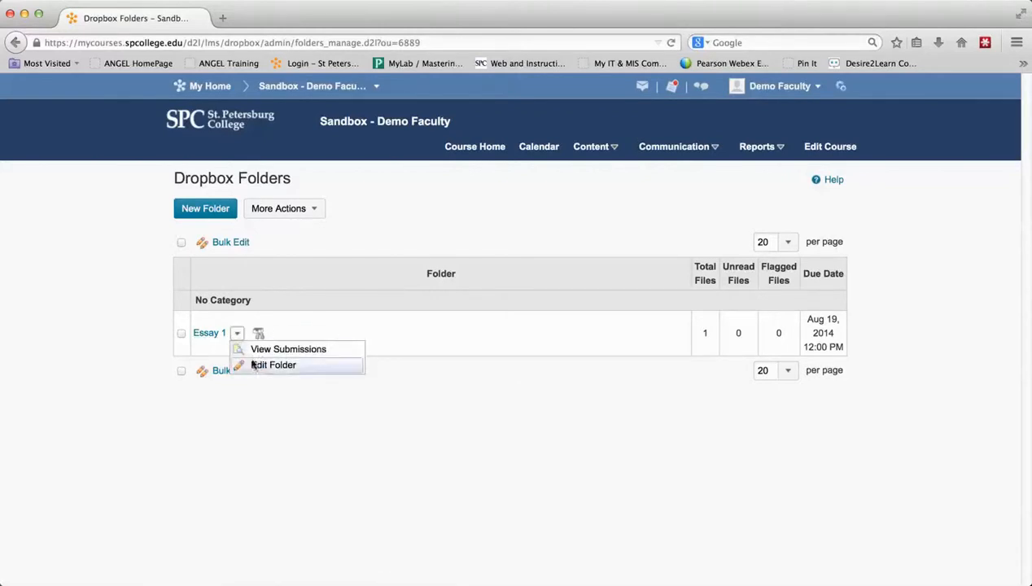
left_click(273, 365)
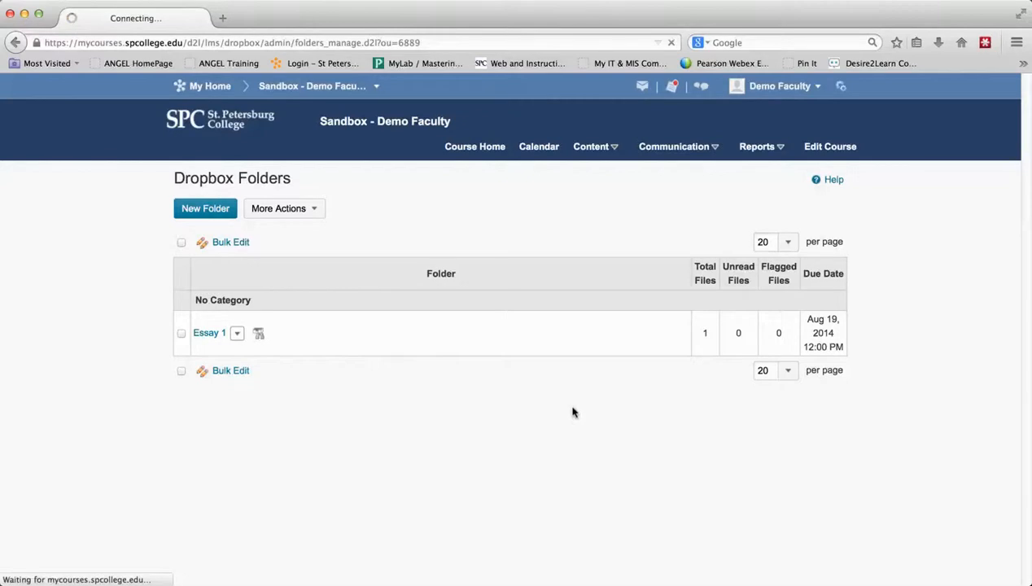
- Under Restrictions, allow only special-access users to see the folder and begin adding users
left_click(208, 332)
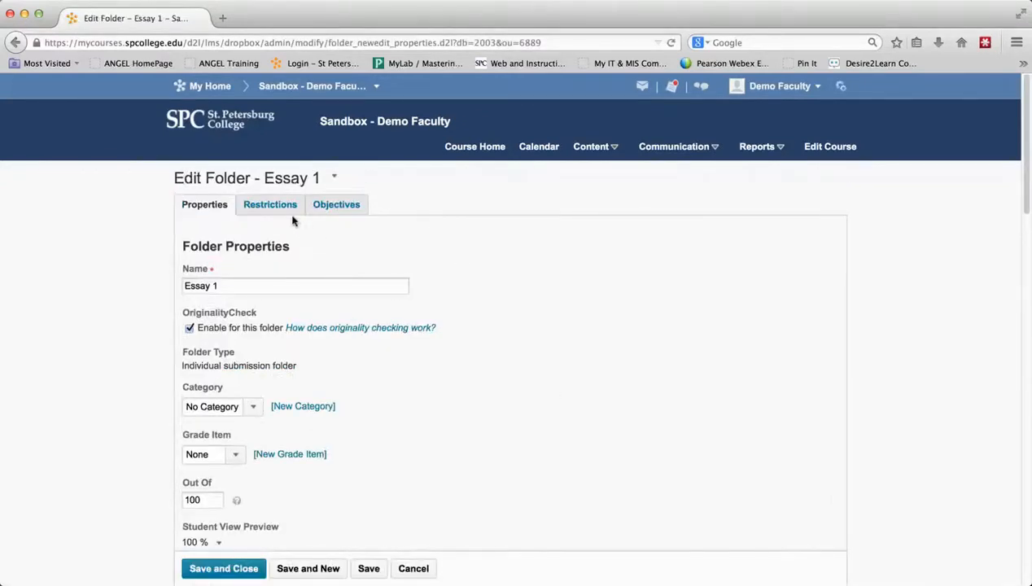
left_click(270, 206)
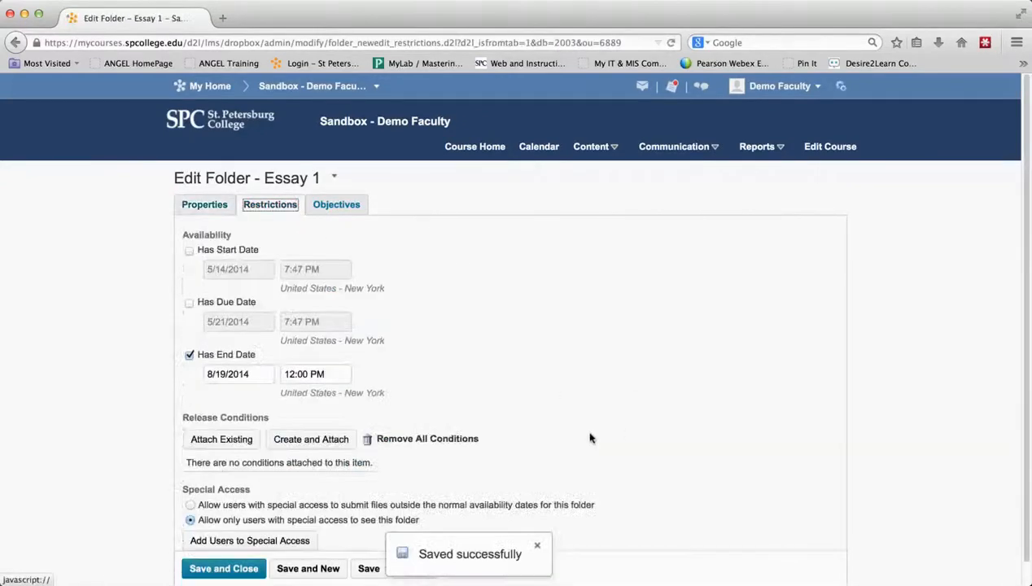
scroll("down", 3)
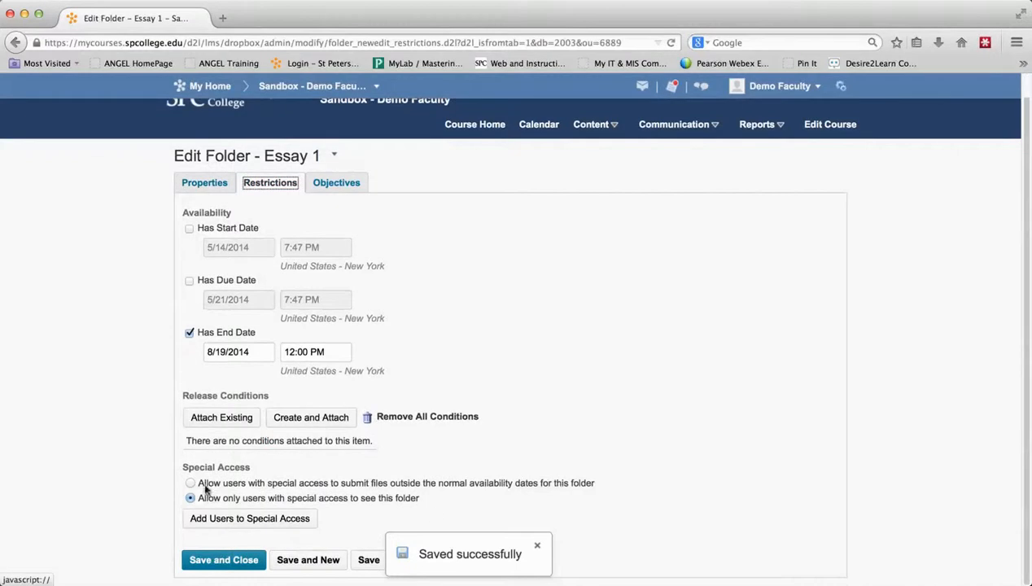
left_click(189, 481)
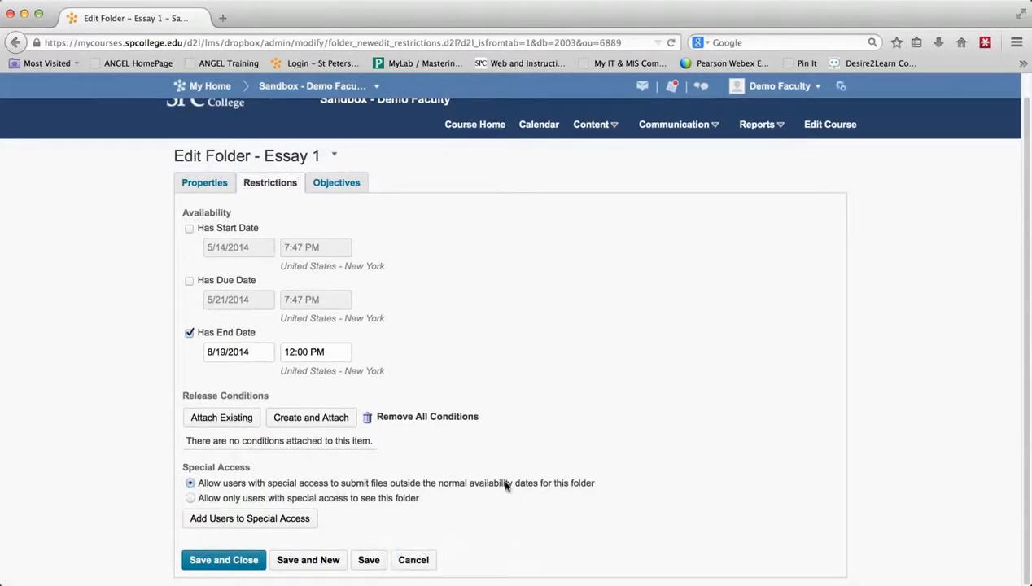
mouse_move(598, 487)
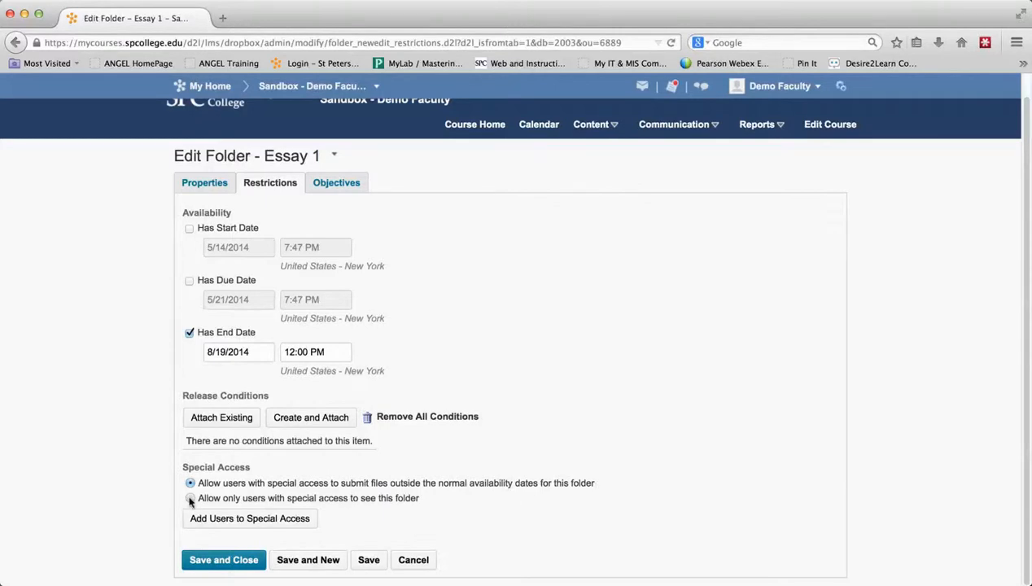
left_click(189, 499)
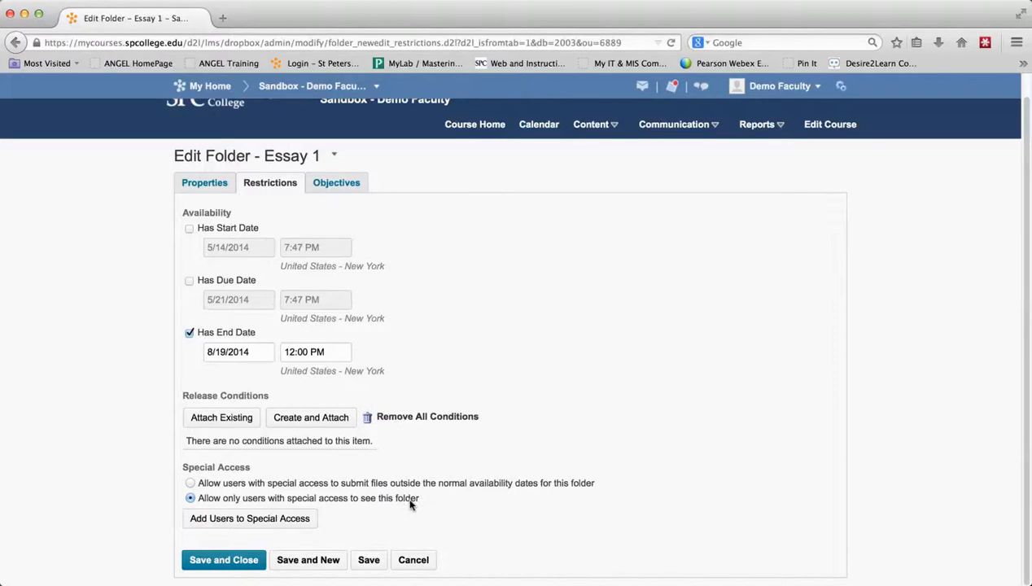
left_click(249, 518)
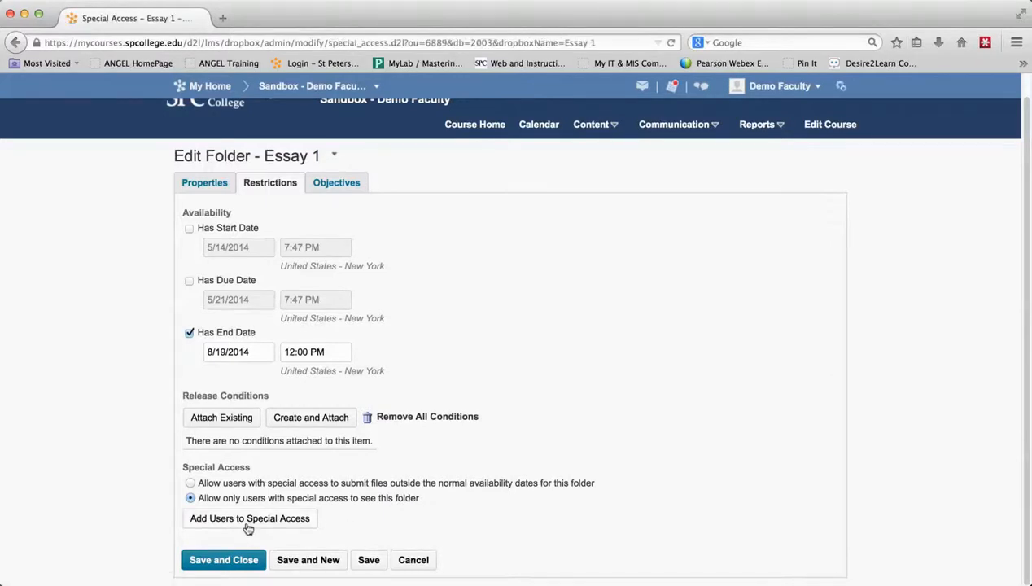
- Keep 50 users per page and select every listed user for special access
left_click(249, 518)
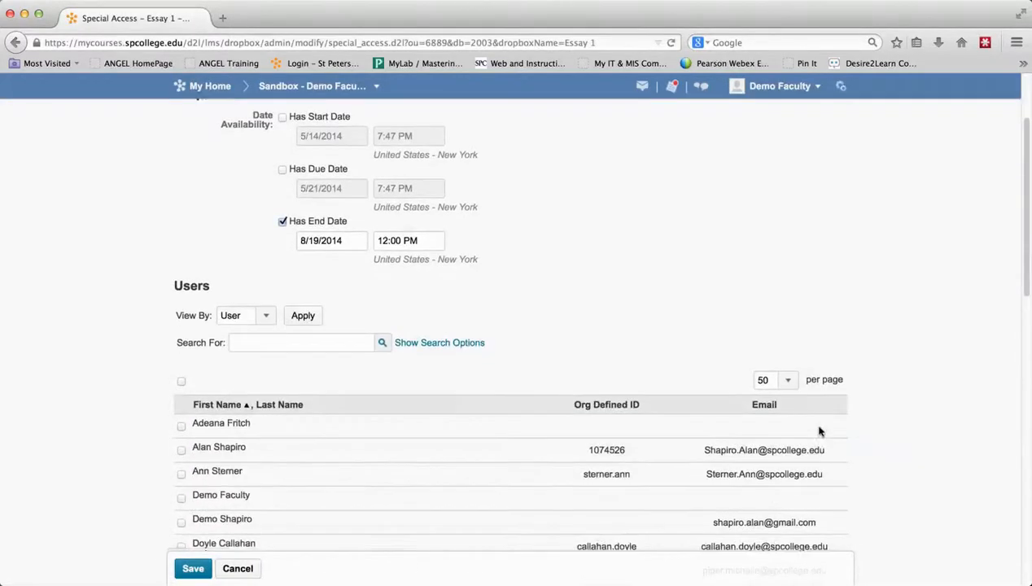
mouse_move(896, 368)
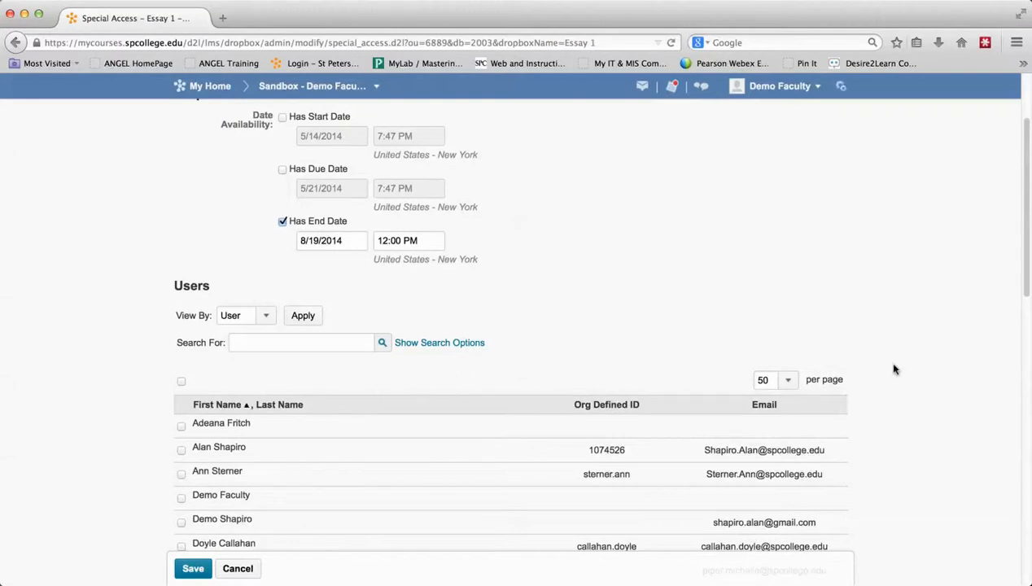
left_click(774, 380)
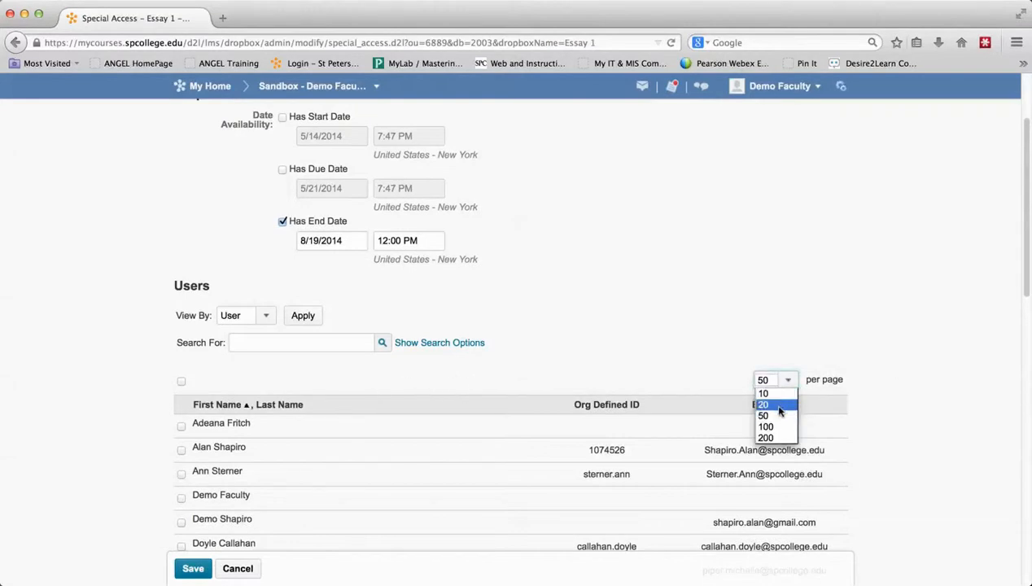
left_click(761, 415)
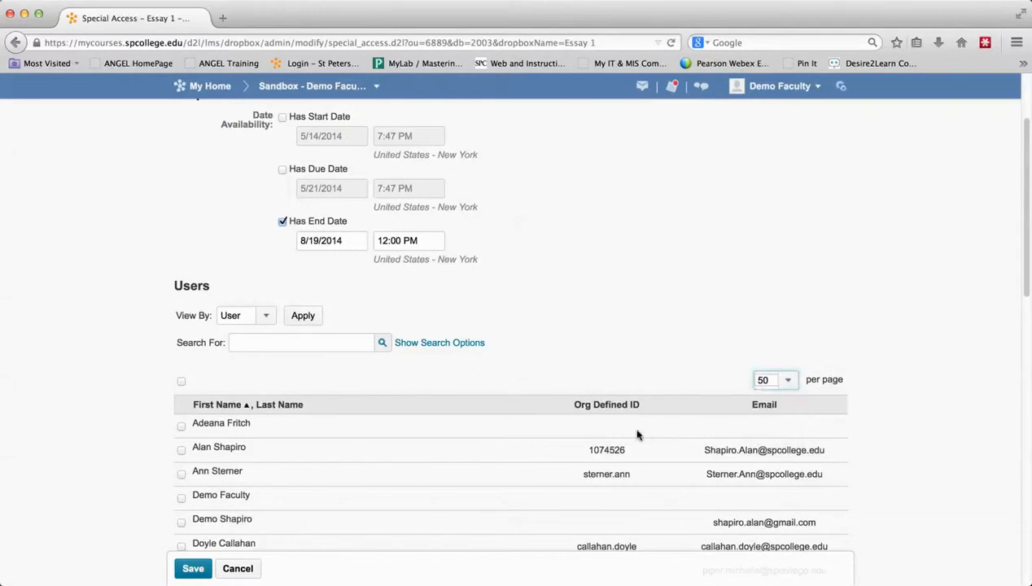
left_click(181, 381)
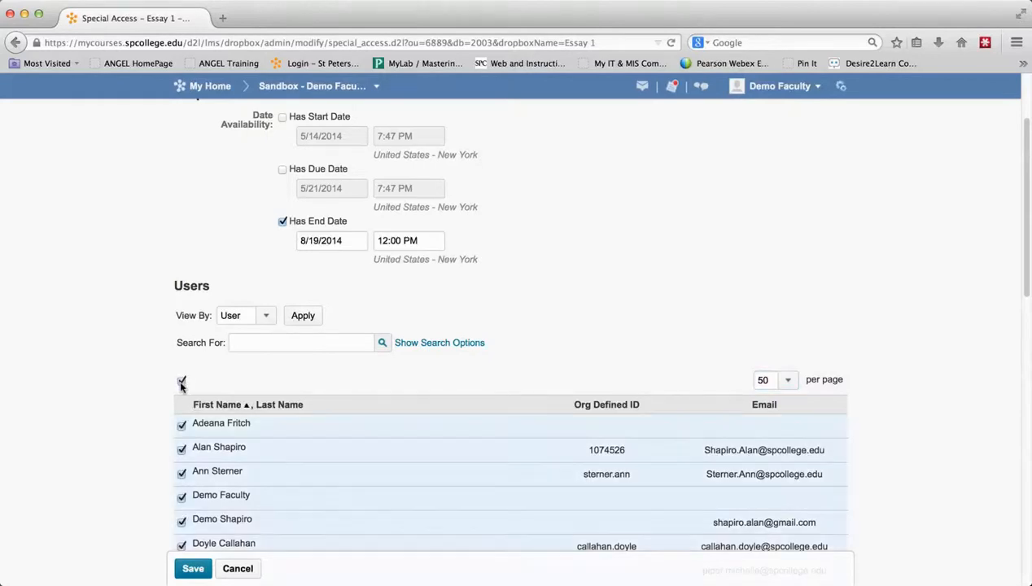
scroll("down", 3)
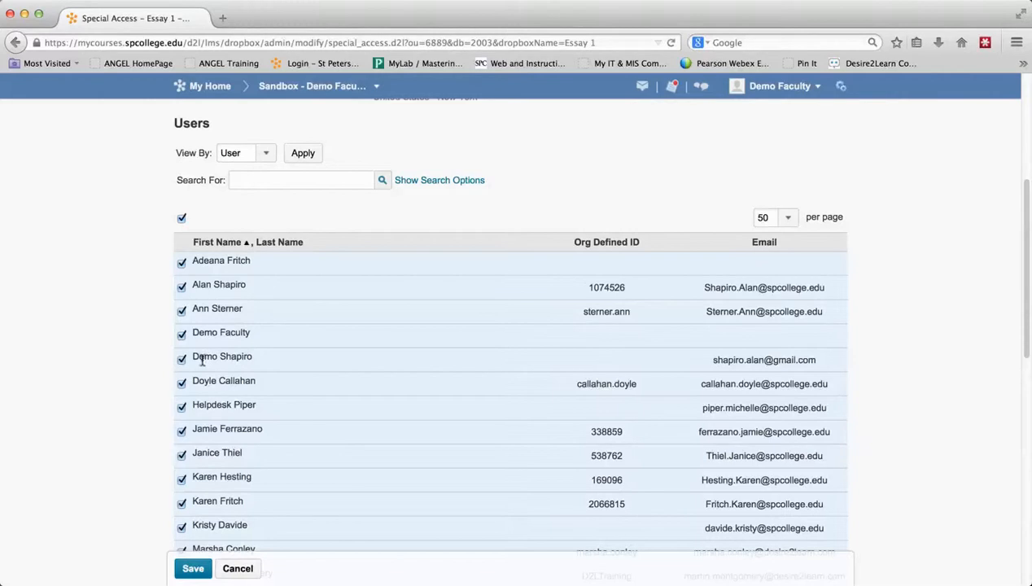
left_click(182, 360)
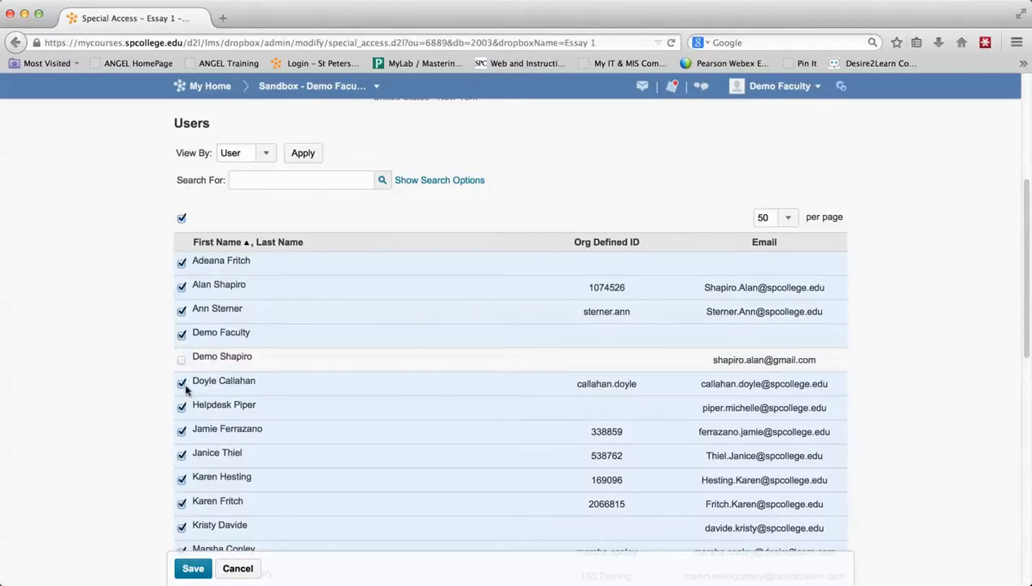
mouse_move(182, 416)
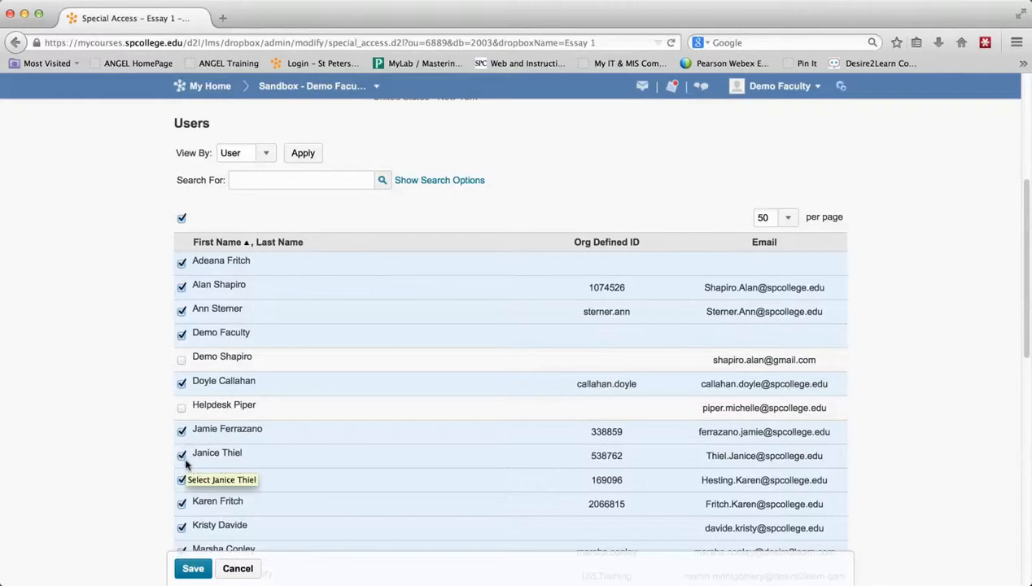
left_click(182, 456)
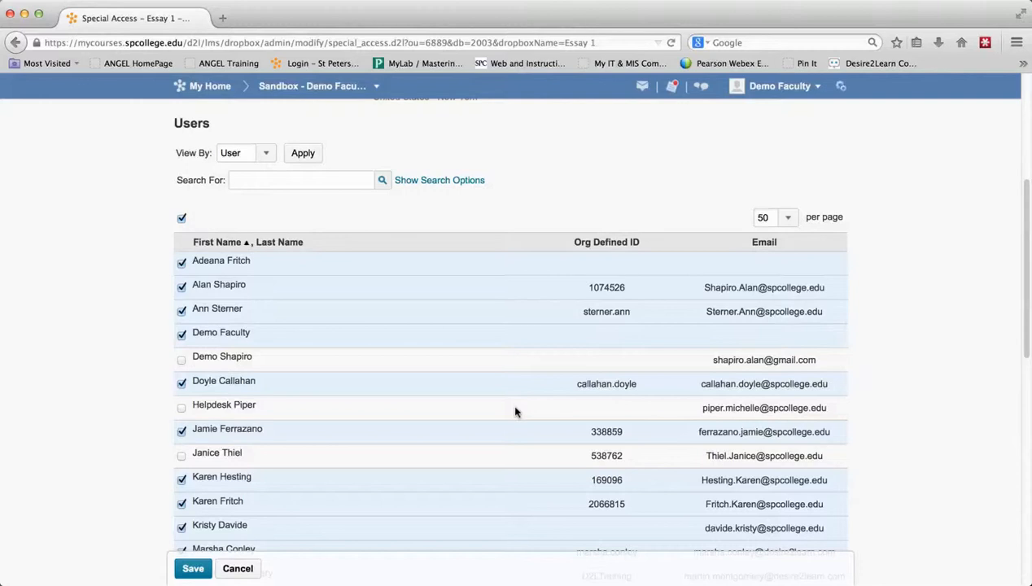
mouse_move(218, 573)
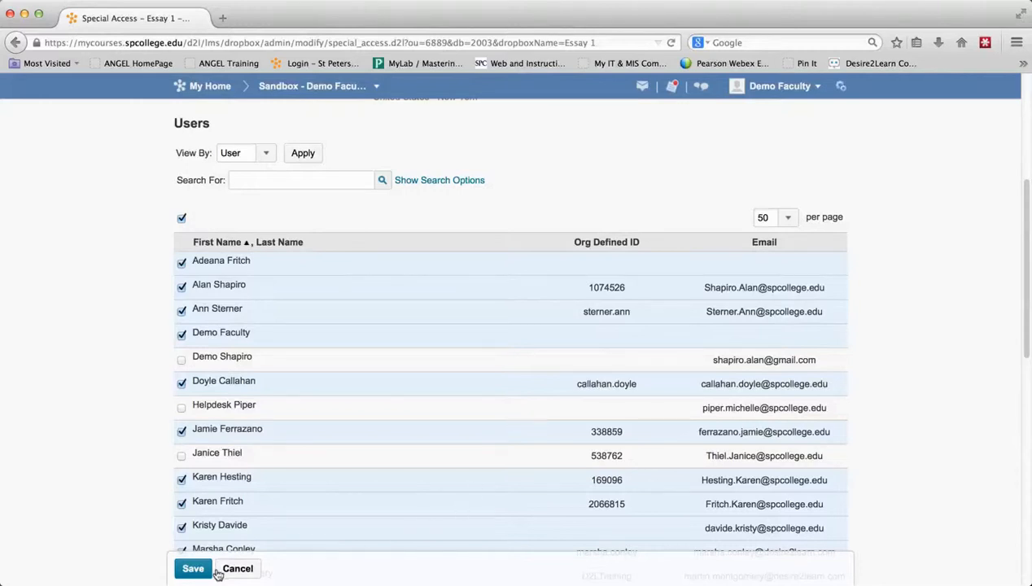
- Save the special-access users, then Save and Close Essay 1 back to Dropbox Folders
left_click(192, 568)
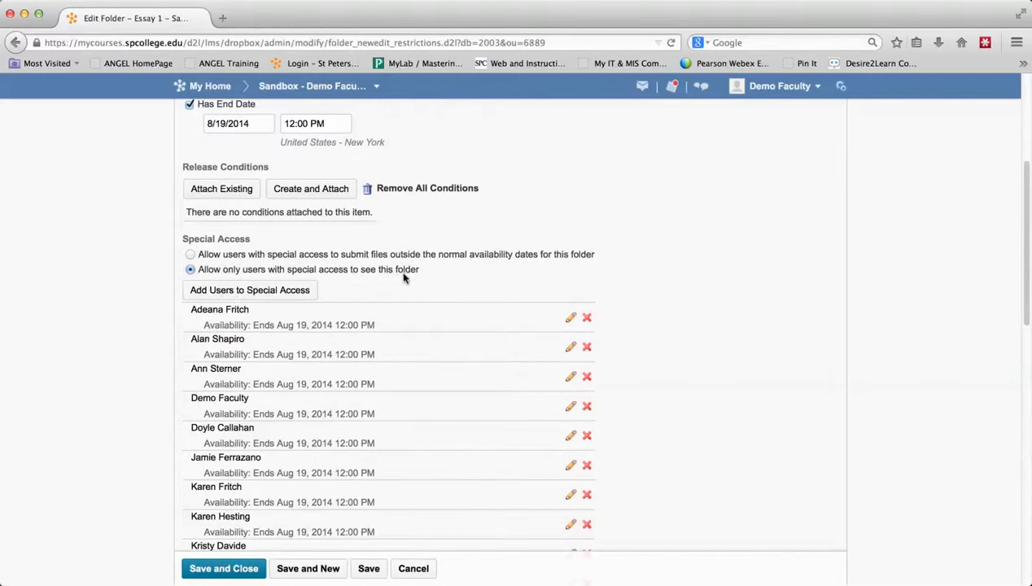
mouse_move(358, 476)
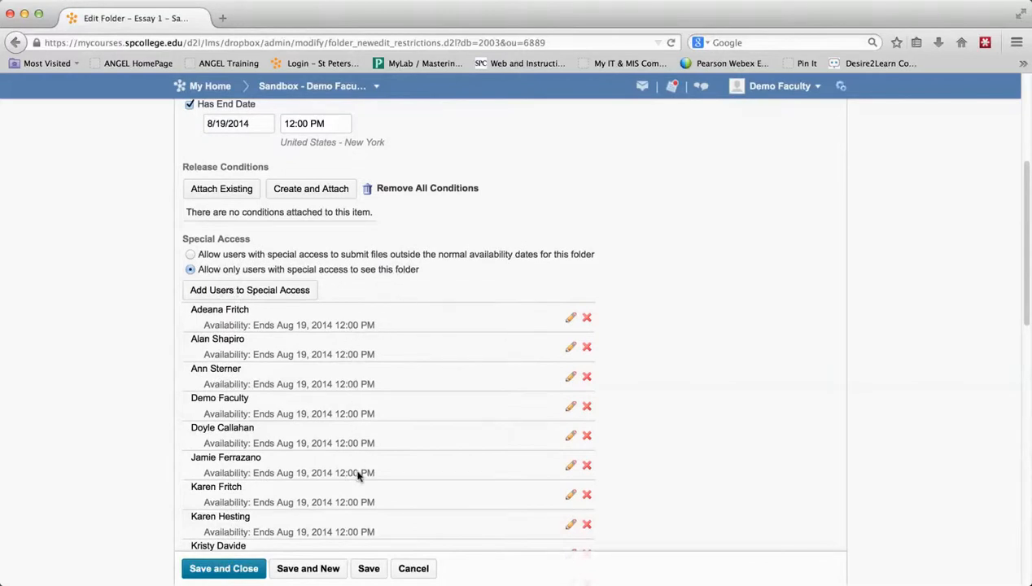
mouse_move(361, 505)
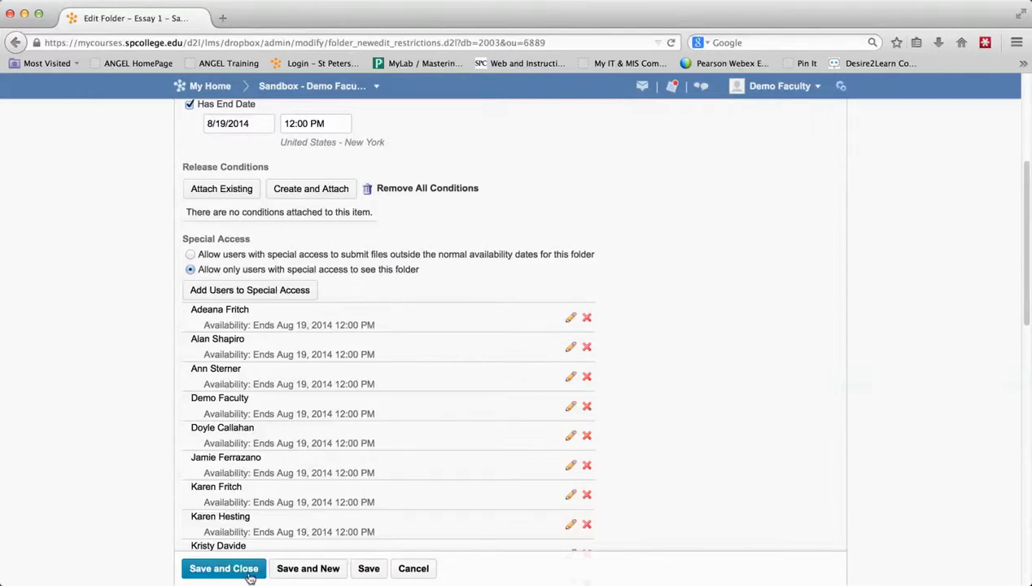
left_click(224, 568)
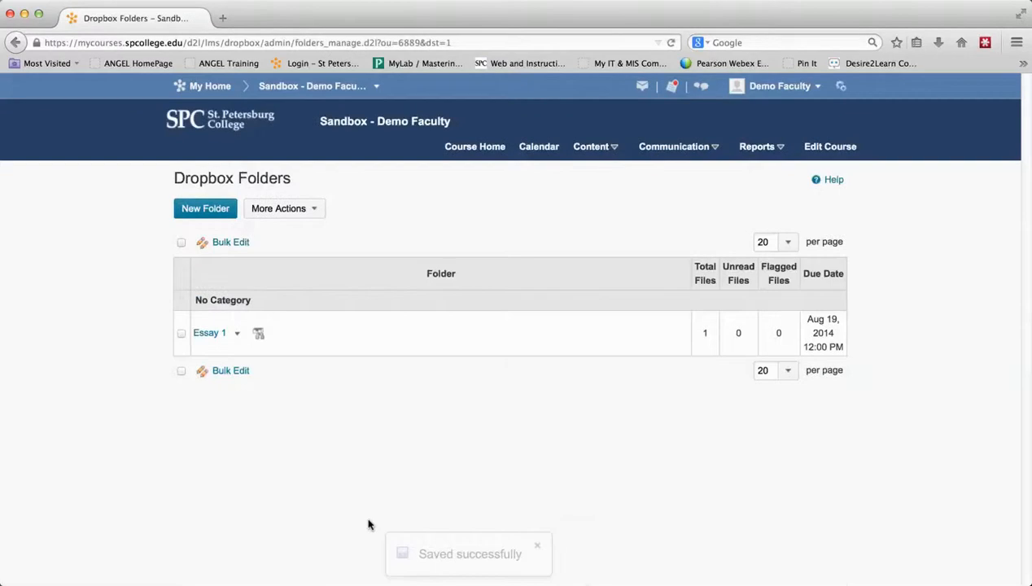
mouse_move(407, 329)
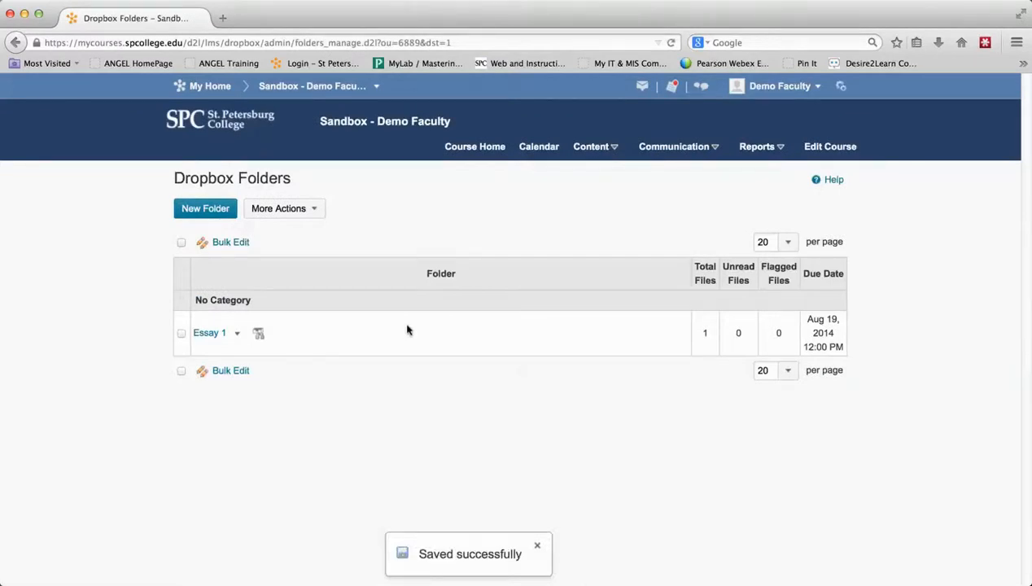